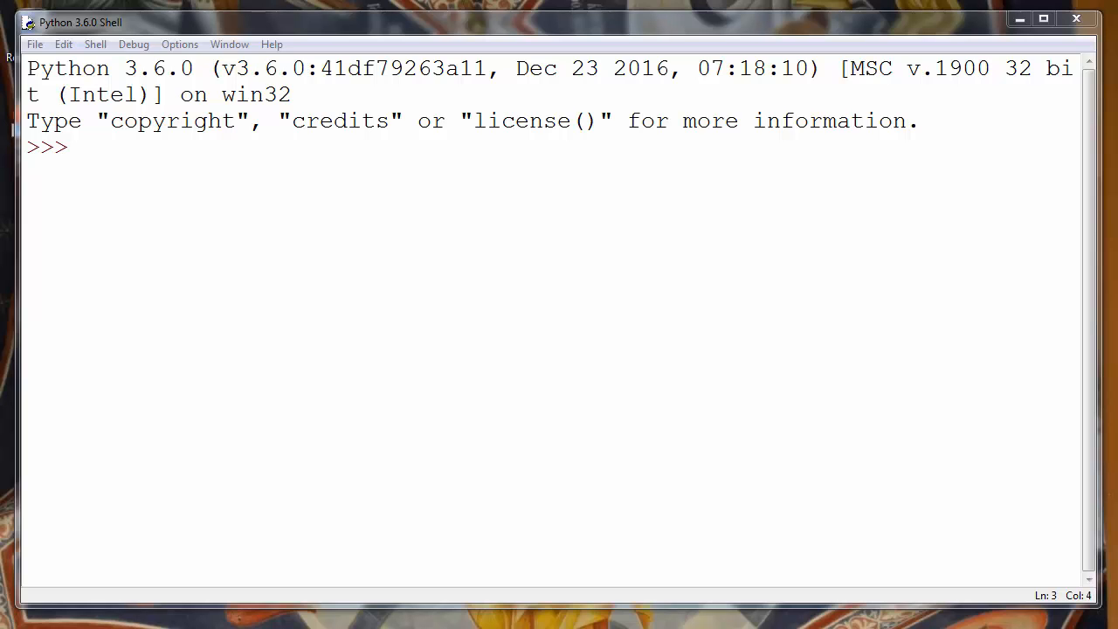
Step: Assign canadian_cities = 'toronto montreal vancouver' at the prompt
type(",")
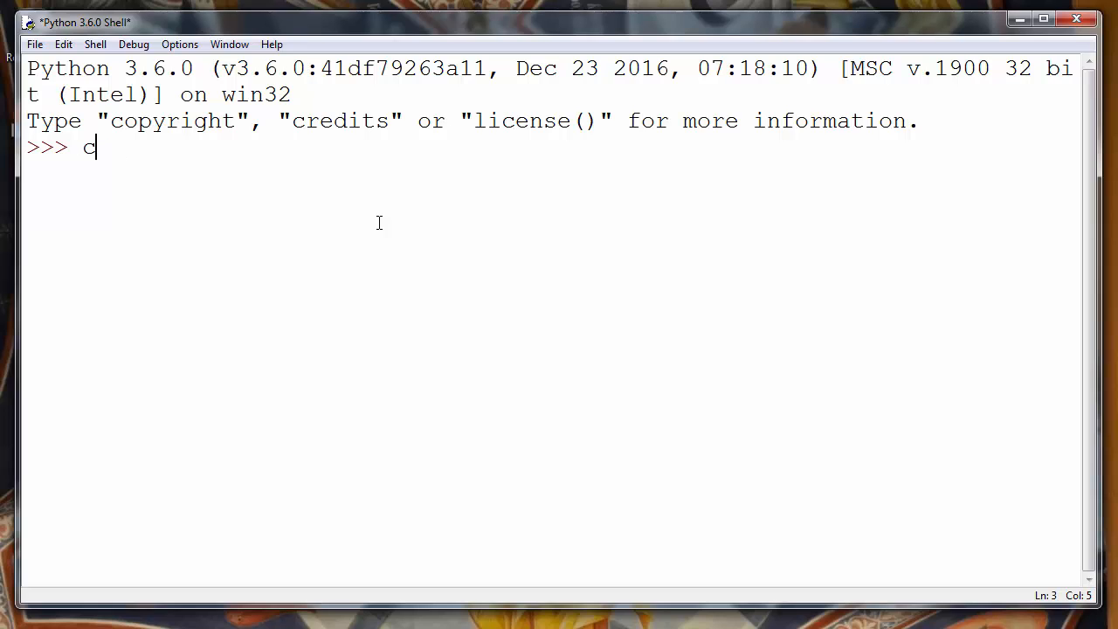
type("anadian")
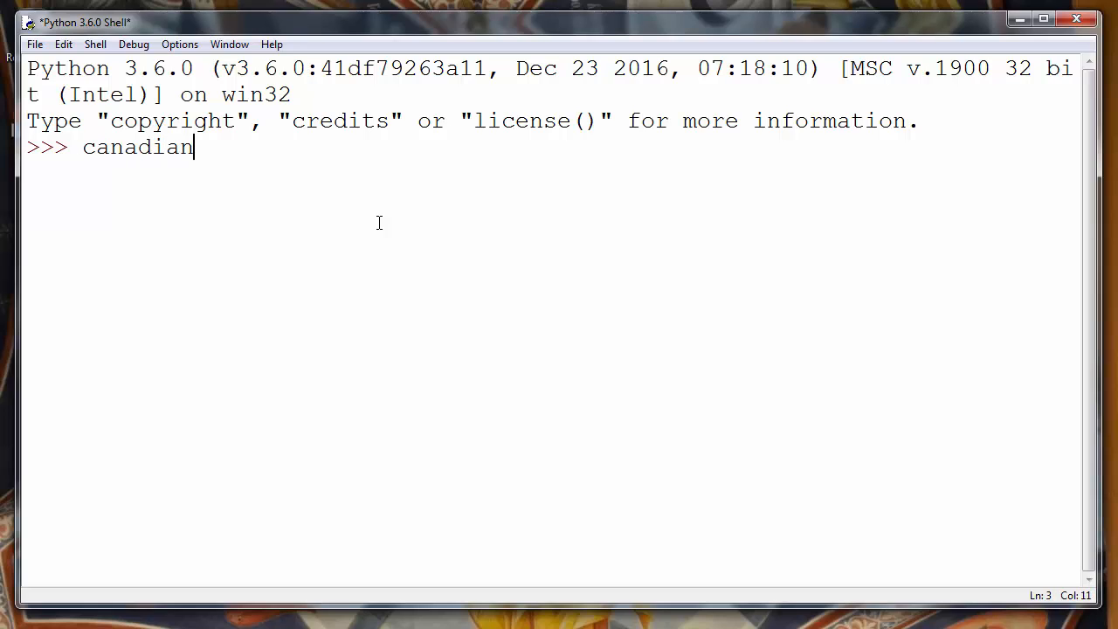
type("_ci")
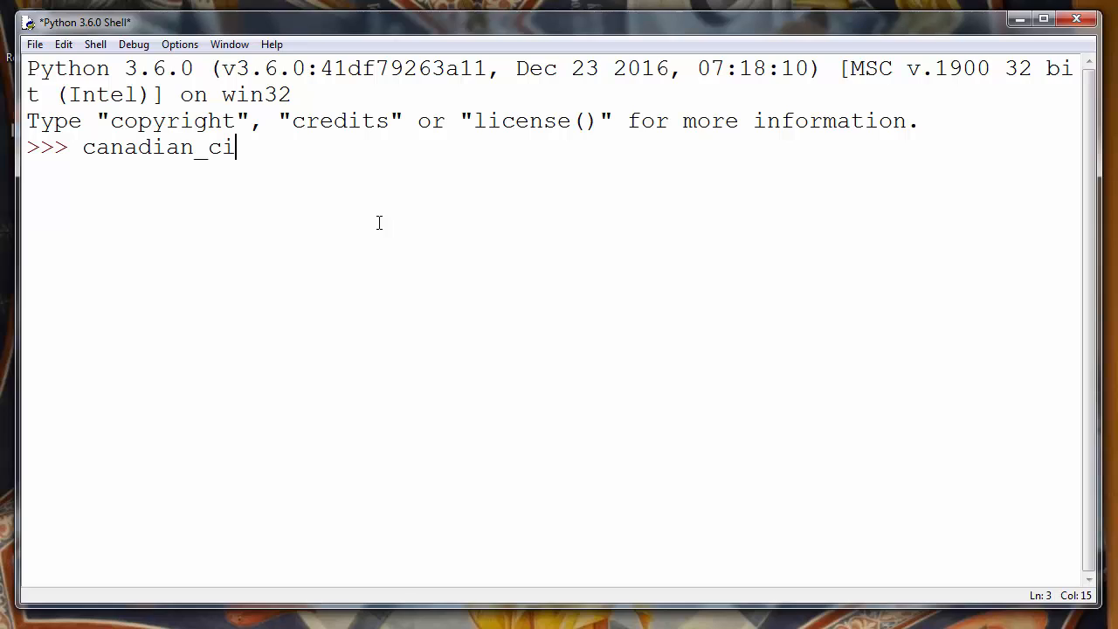
type("ties =")
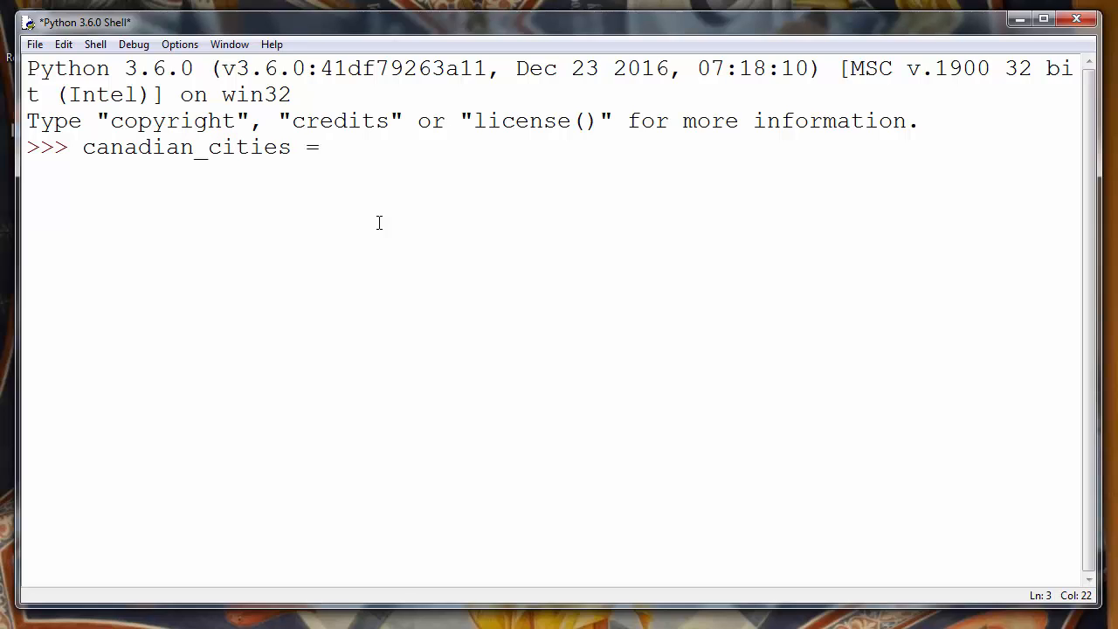
type("''")
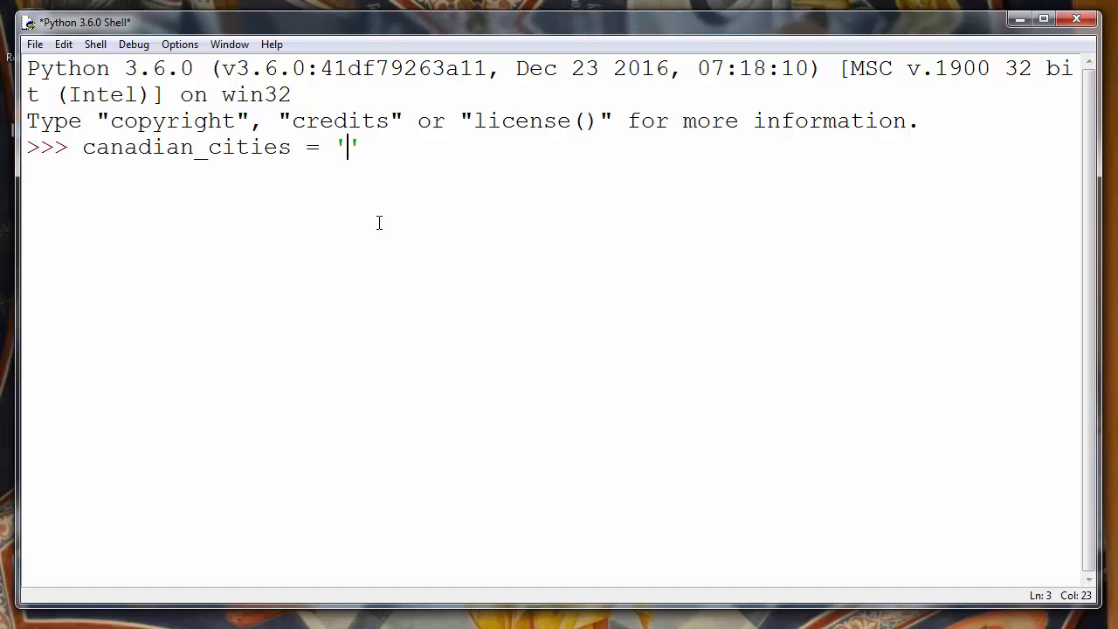
type("tor")
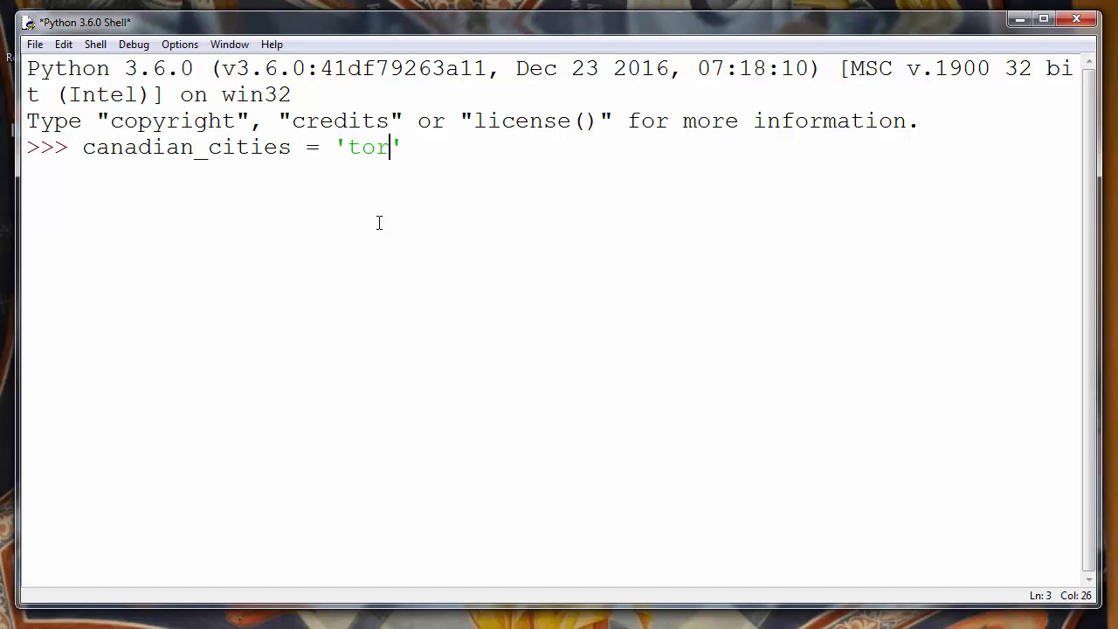
type("onto")
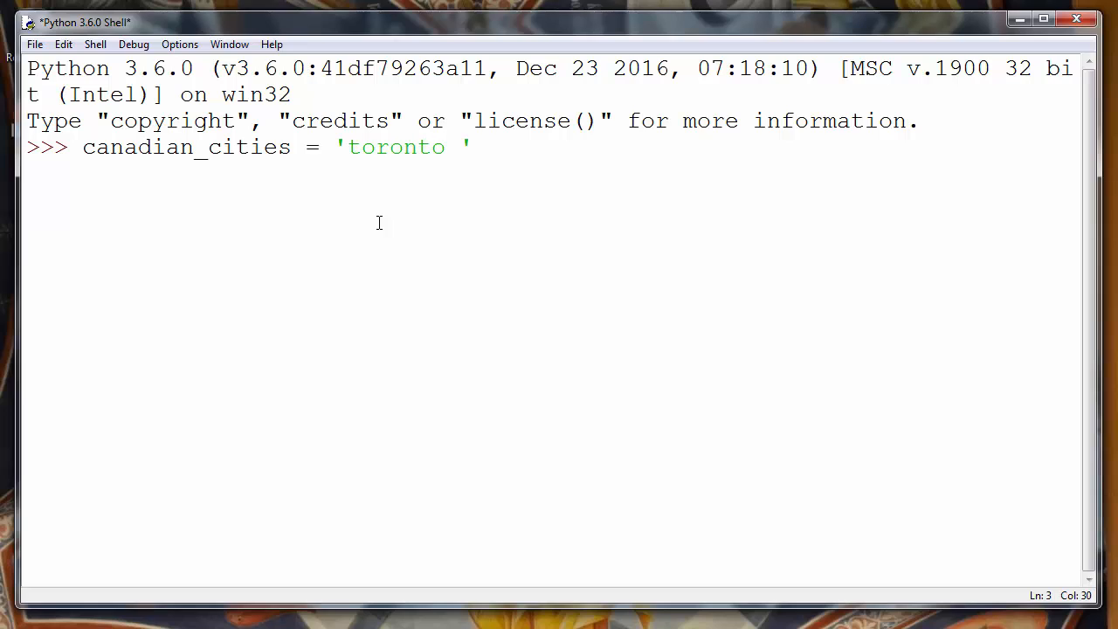
type("montre")
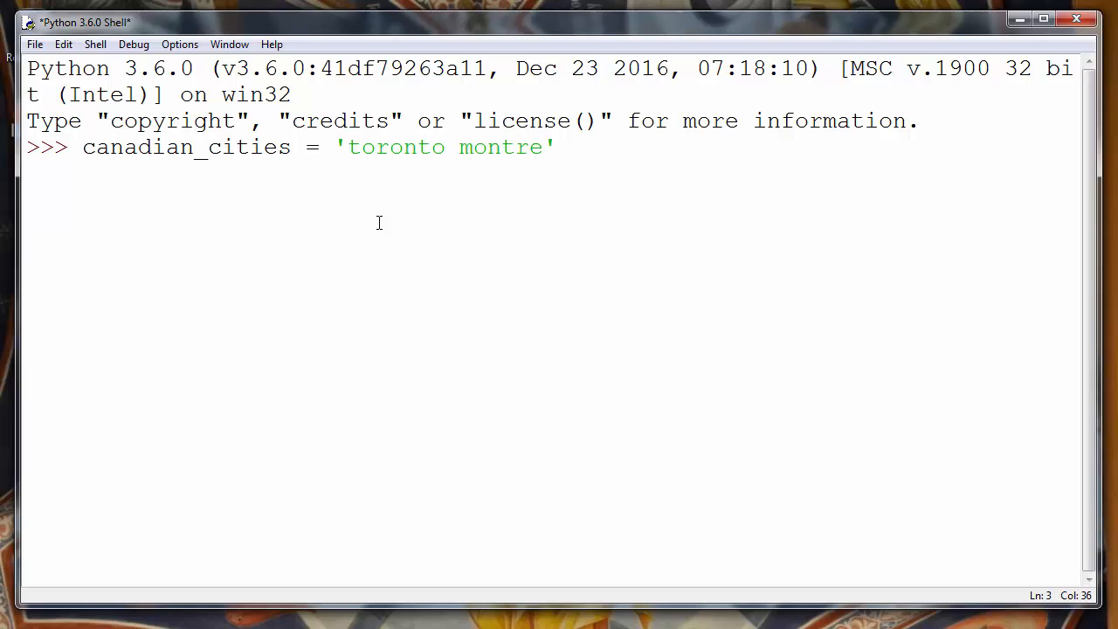
type("al van")
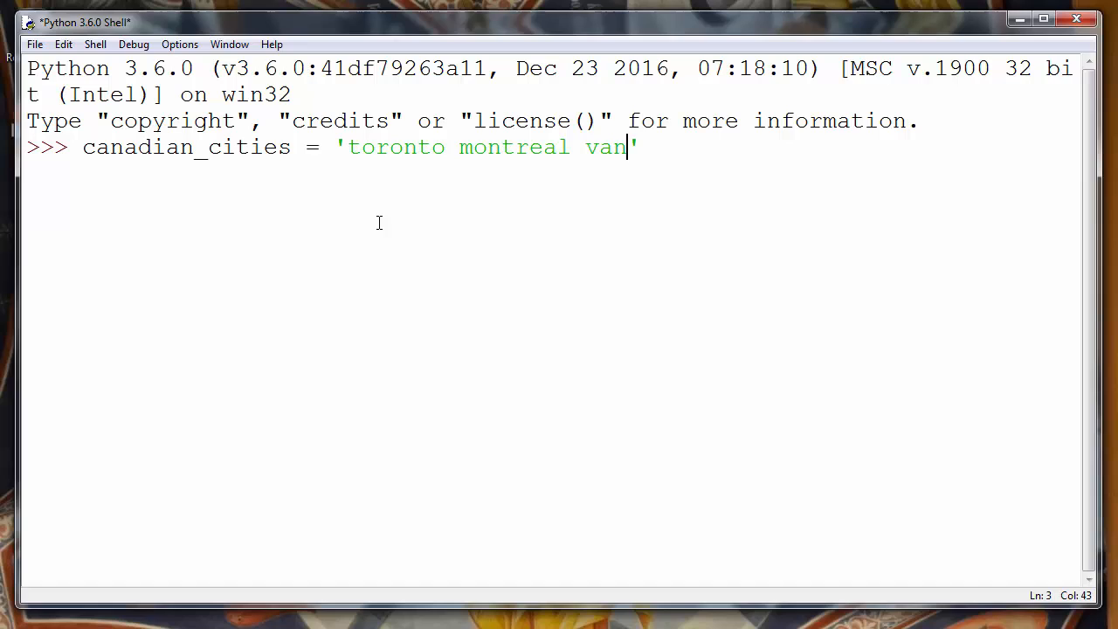
type("couver")
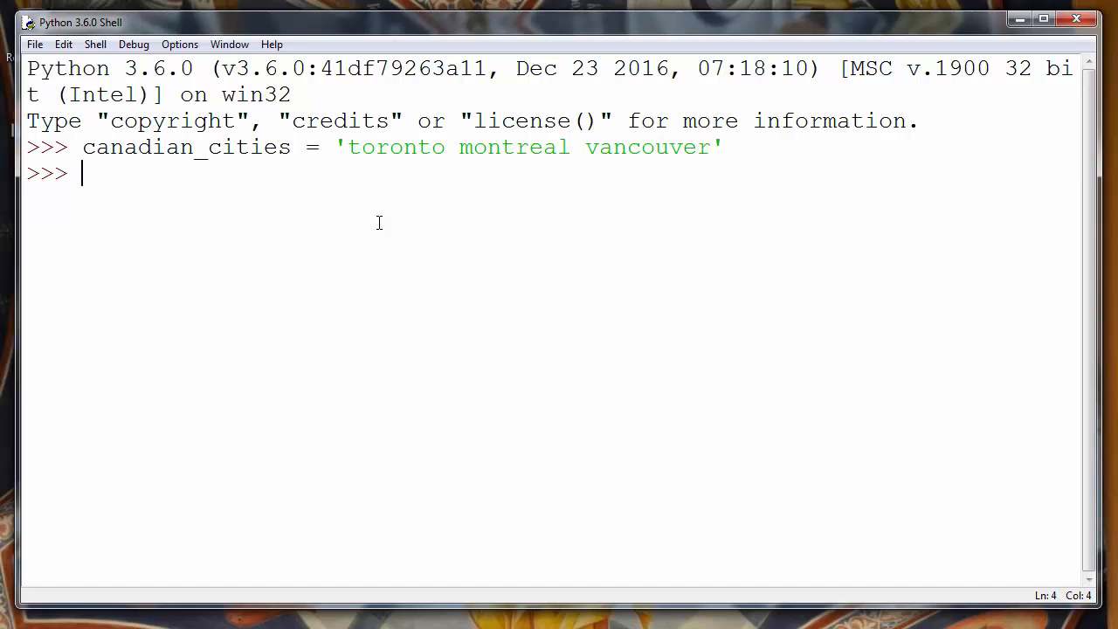
Step: Run canadian_cities.count('o'), which returns 5
type("candar")
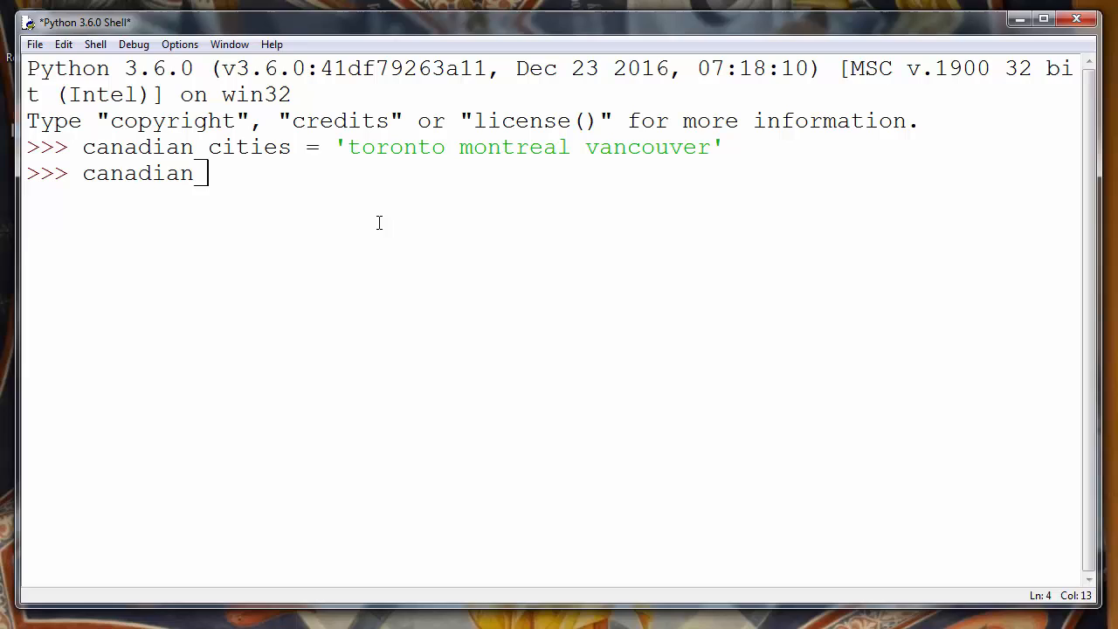
type("cities")
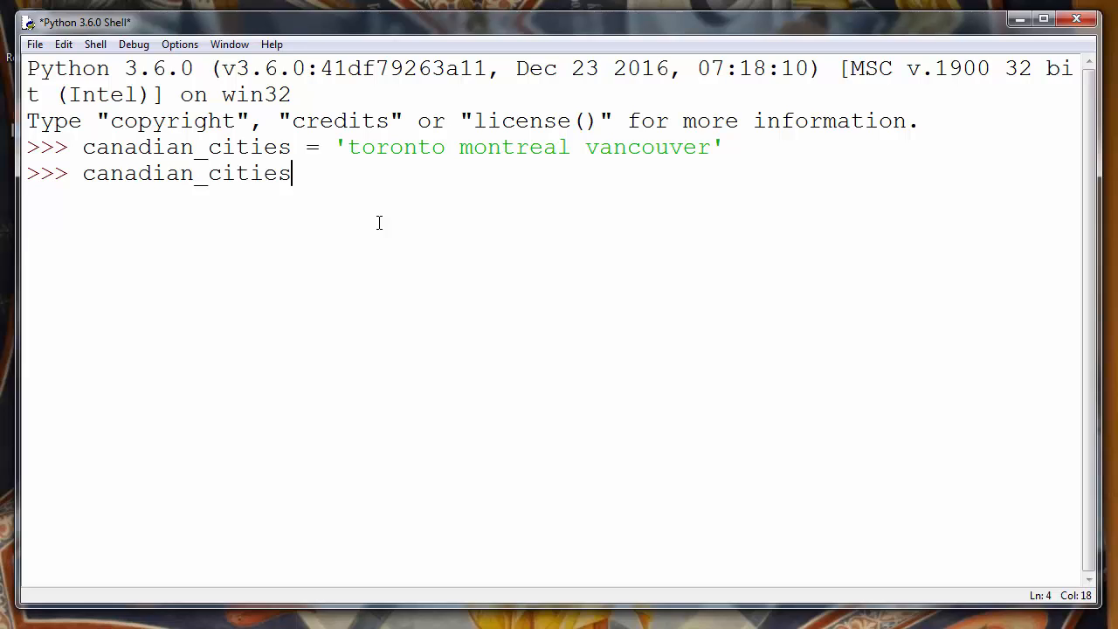
type(".")
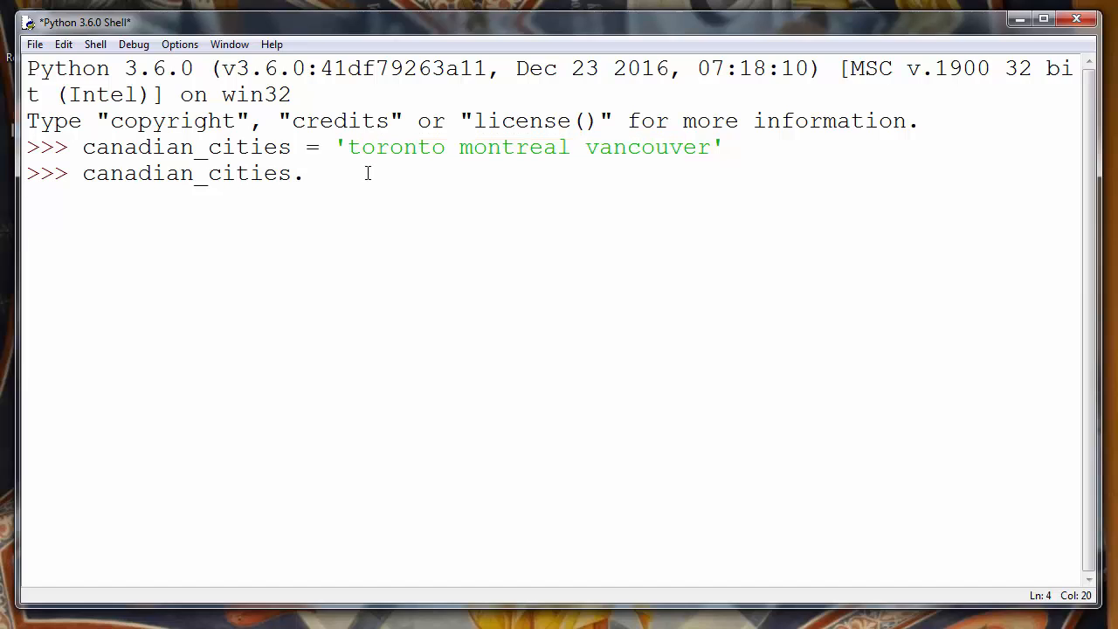
type("co")
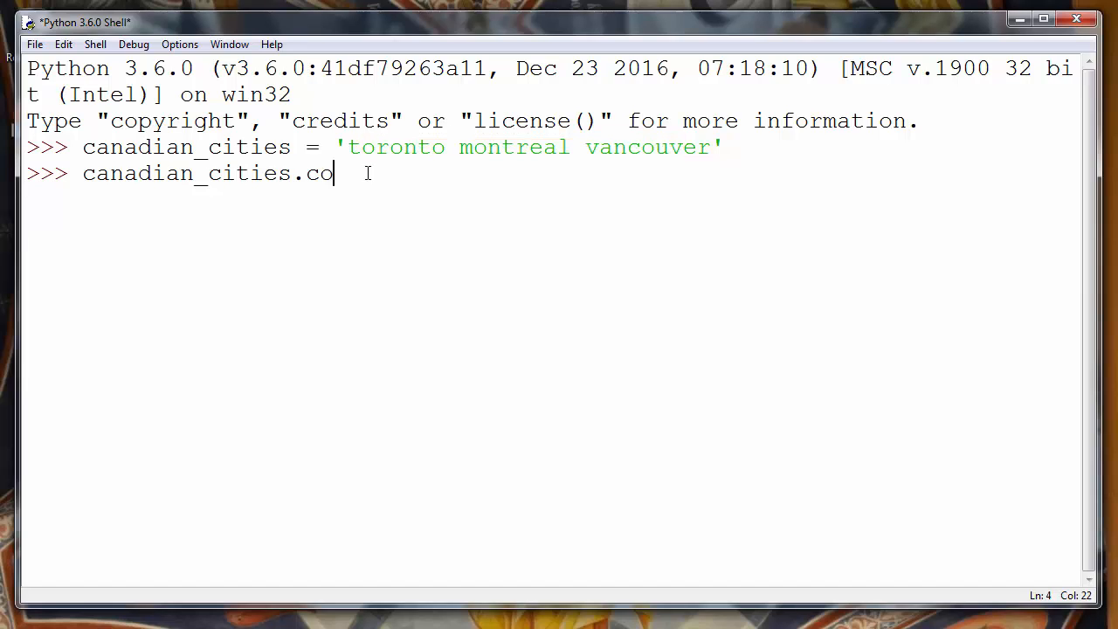
type("unt()")
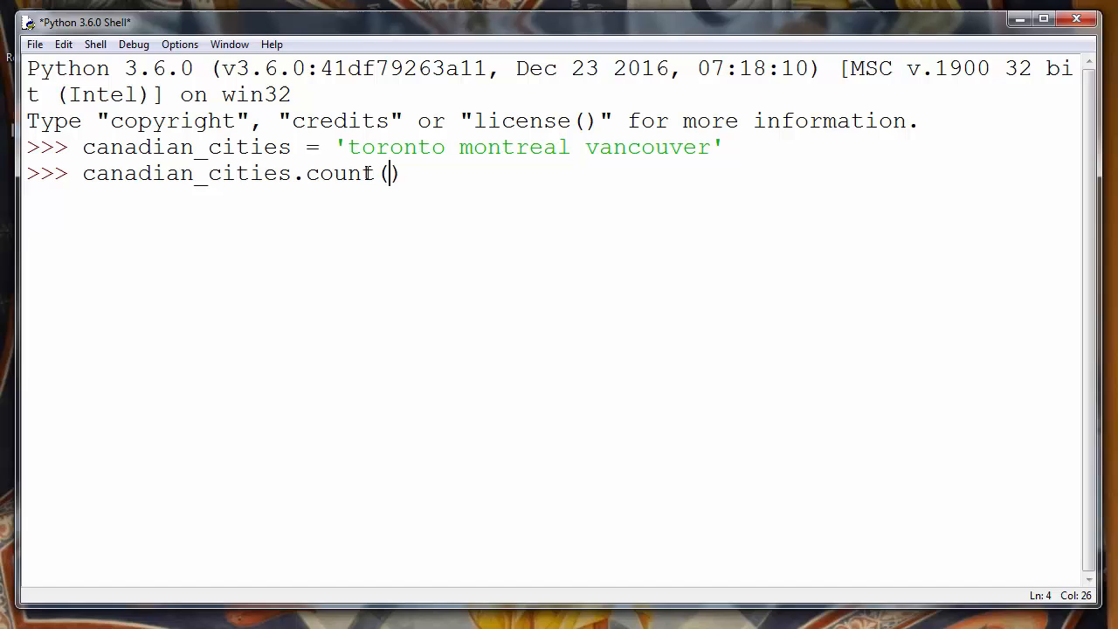
type("'")
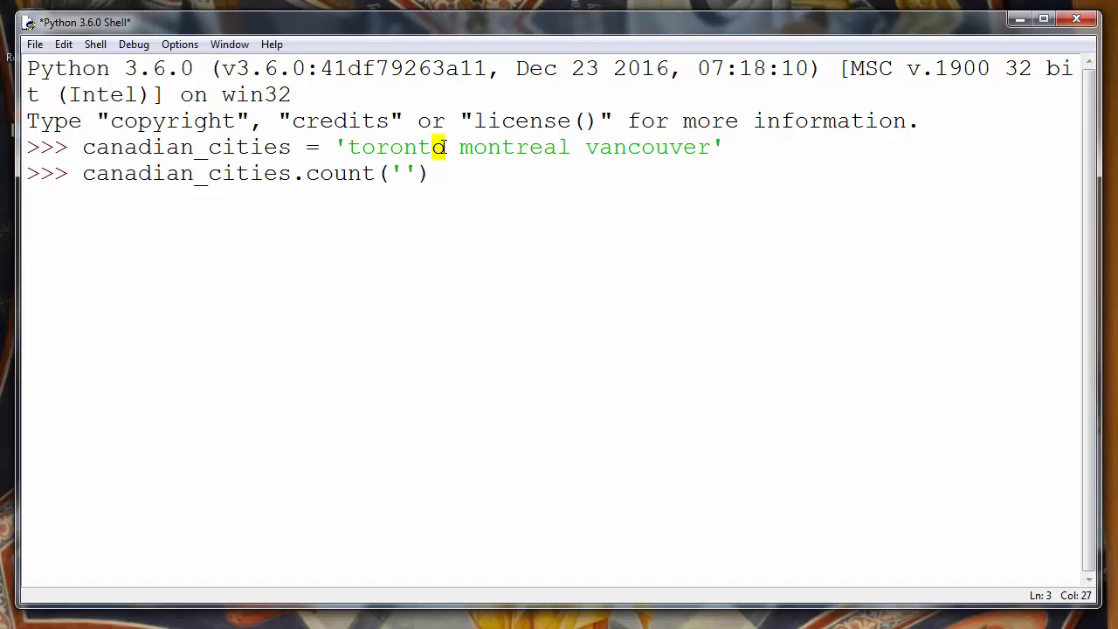
type("T")
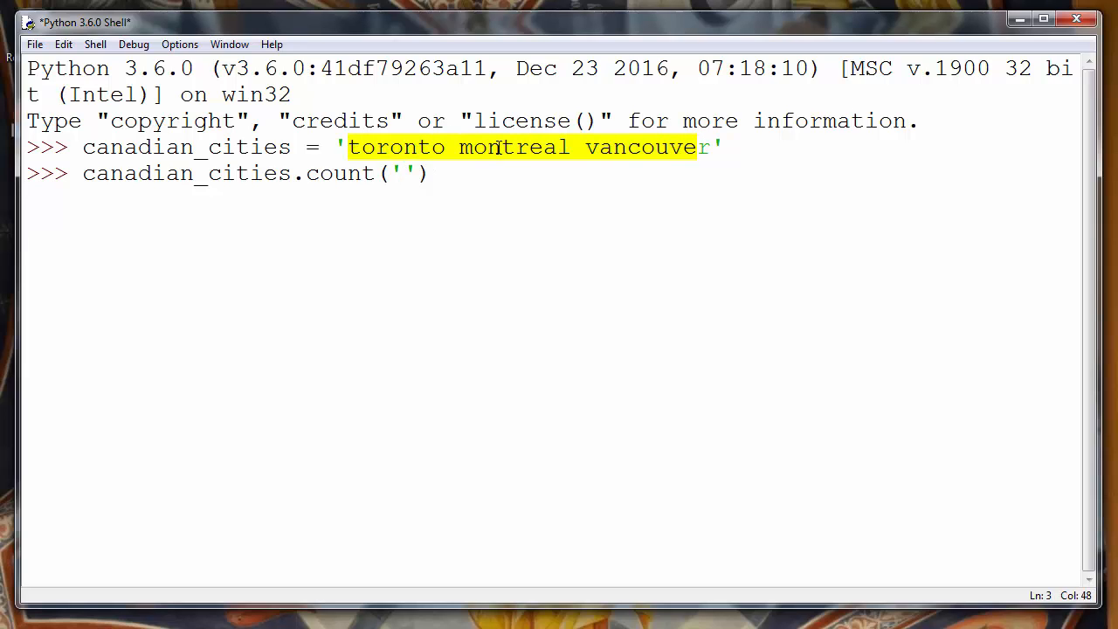
left_click(365, 147)
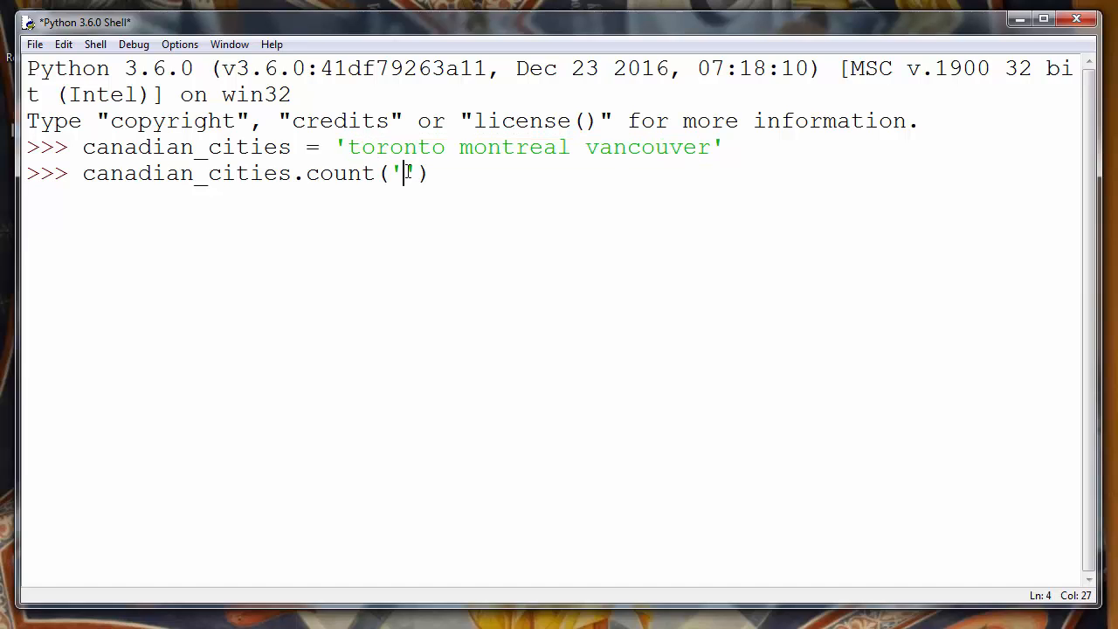
type("b")
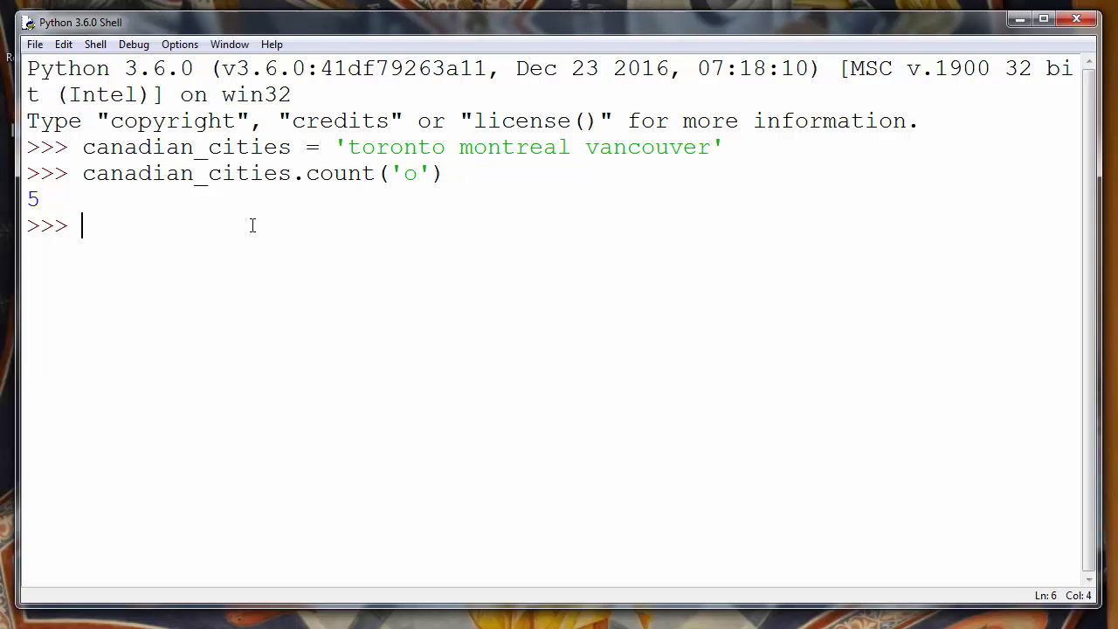
Step: Run canadian_cities.count('x'), which returns 0
type("canad")
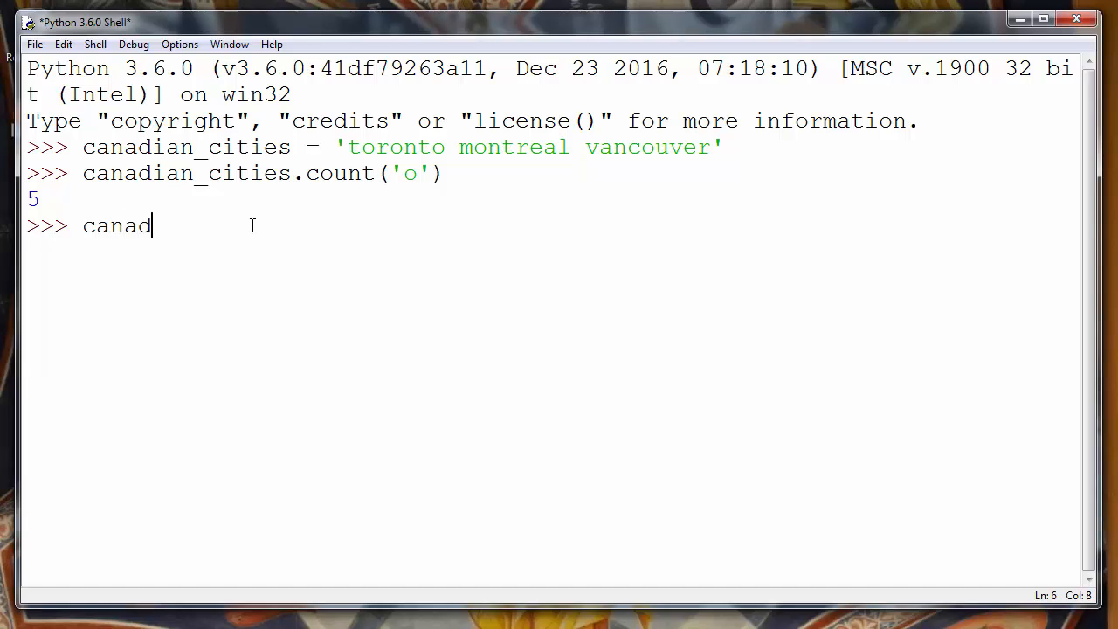
type("ian_ci")
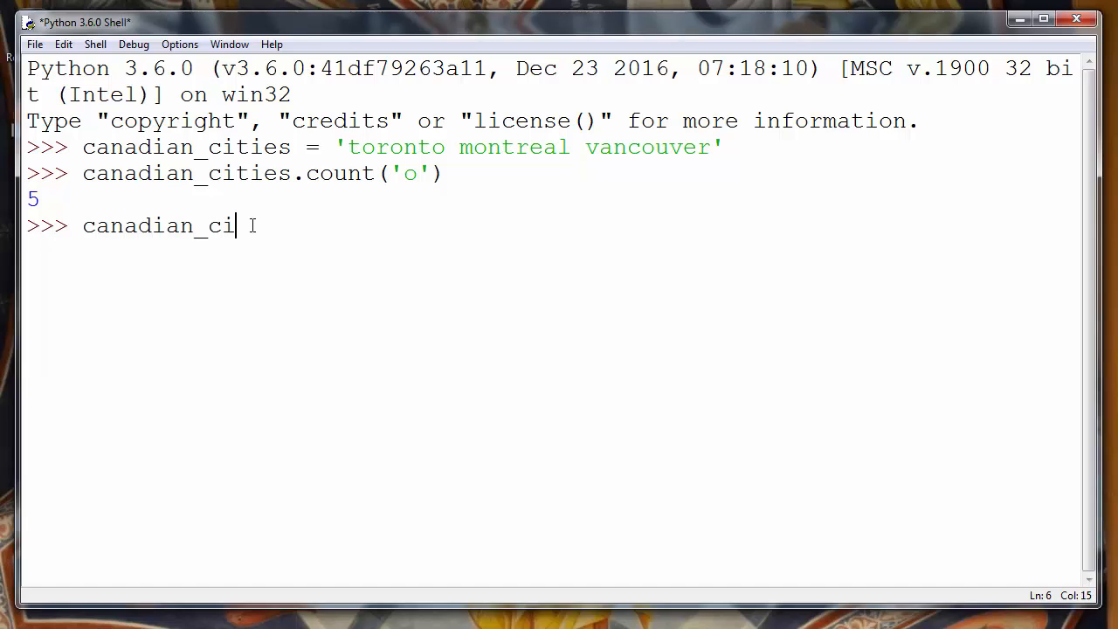
type("ties.count")
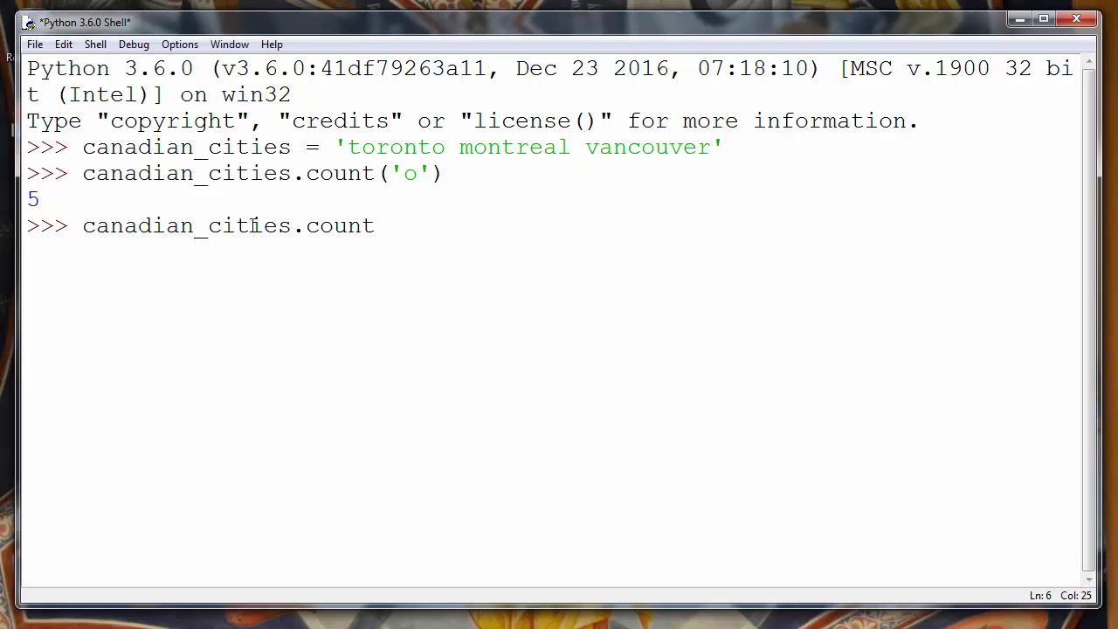
type("('')")
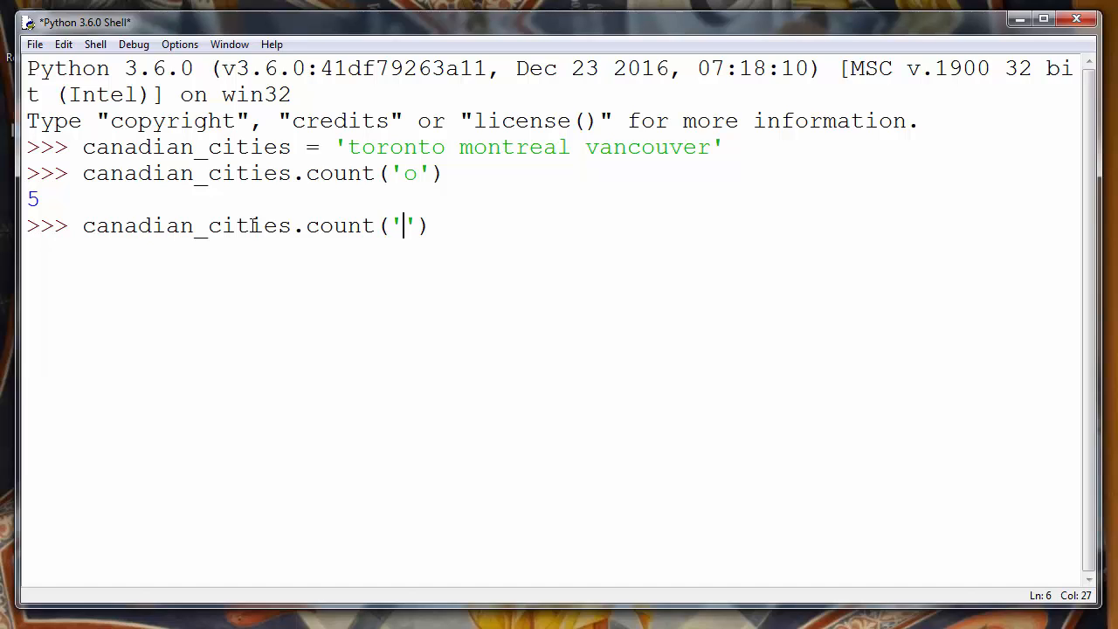
type("x")
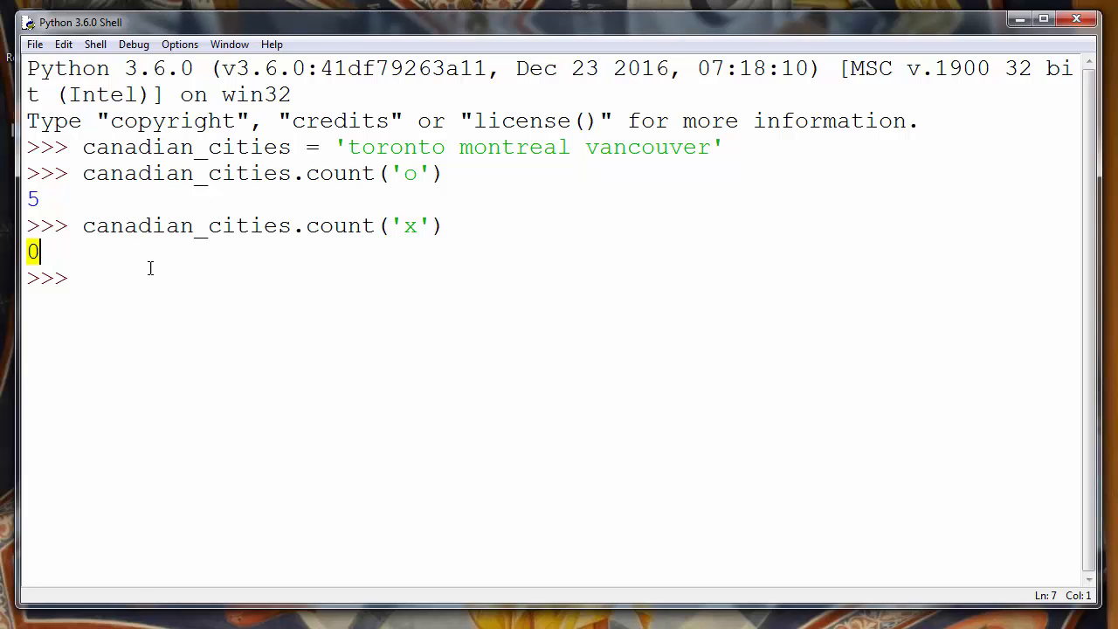
Step: Run canadian_cities.count('r'), which returns 3
type("c")
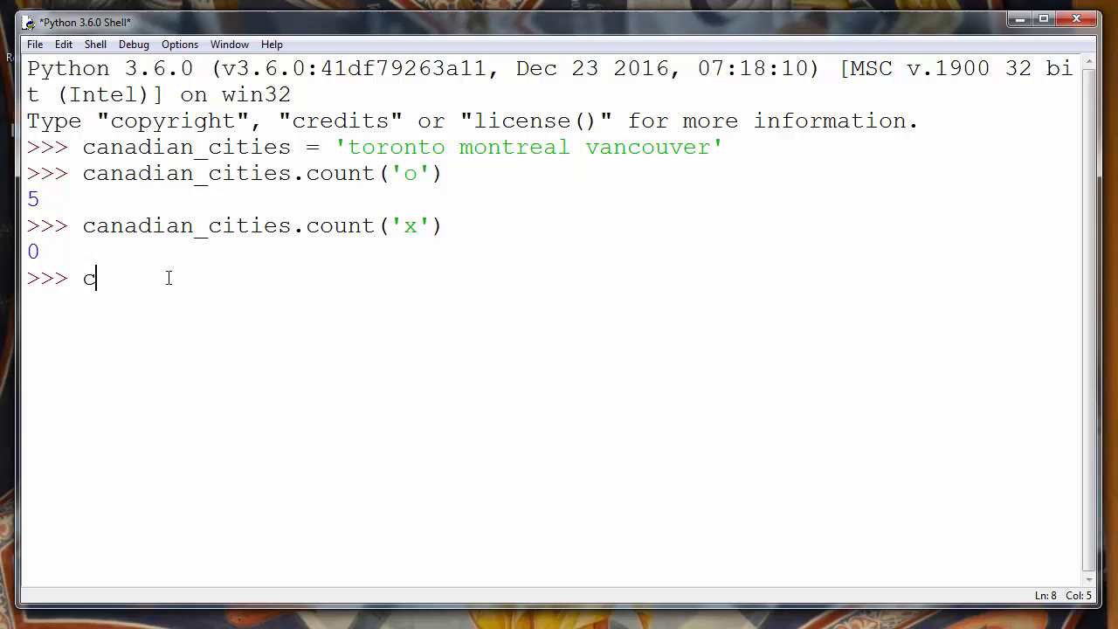
type("anadian")
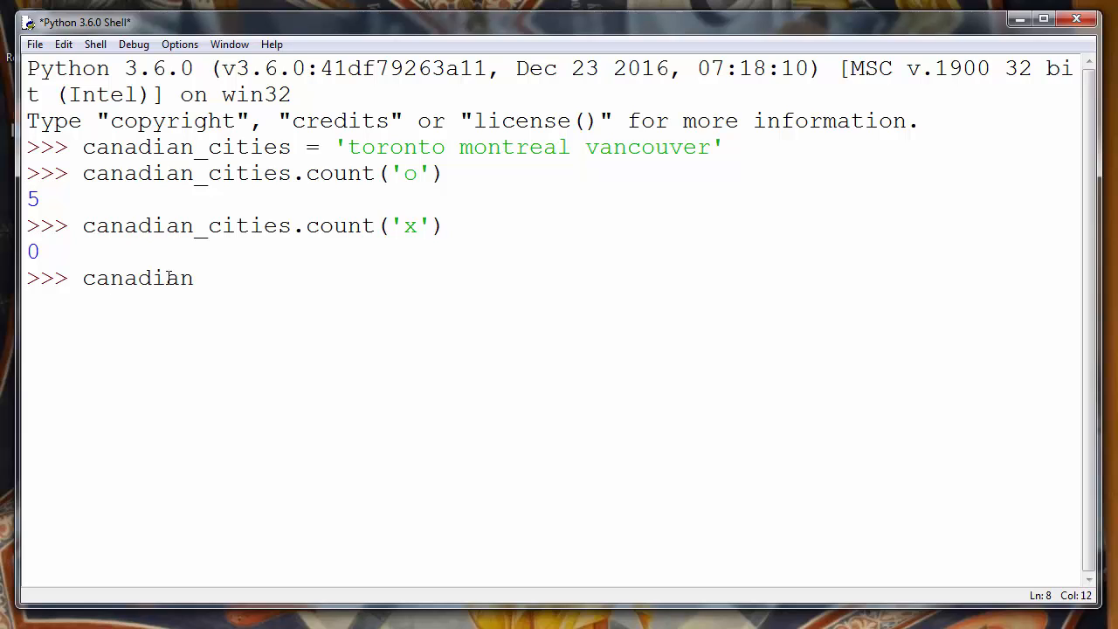
type("_cities.count(")
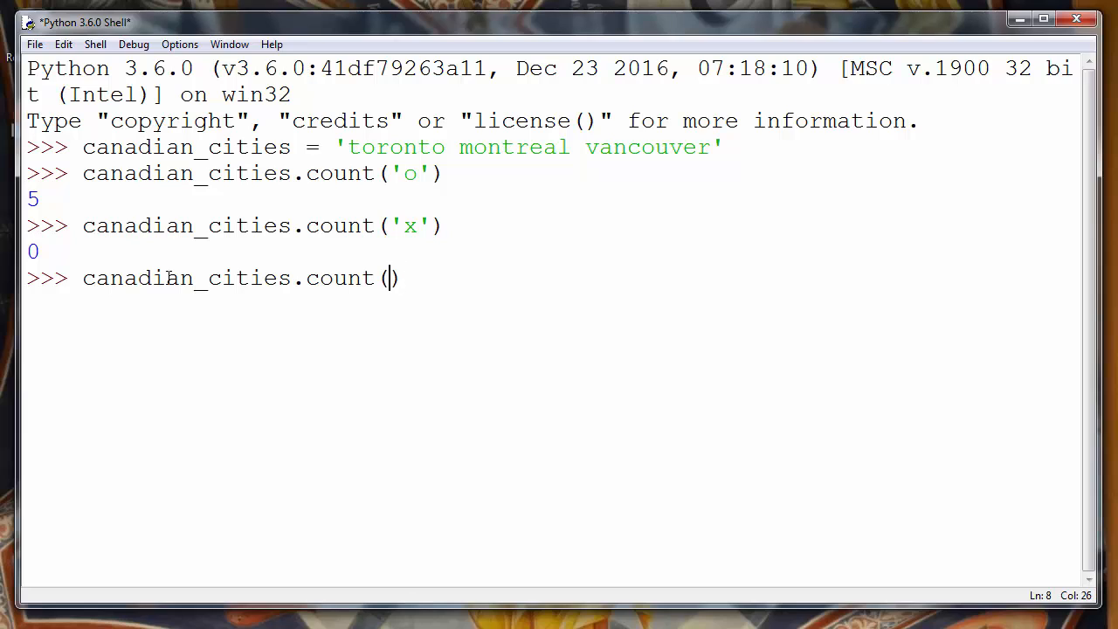
type("'")
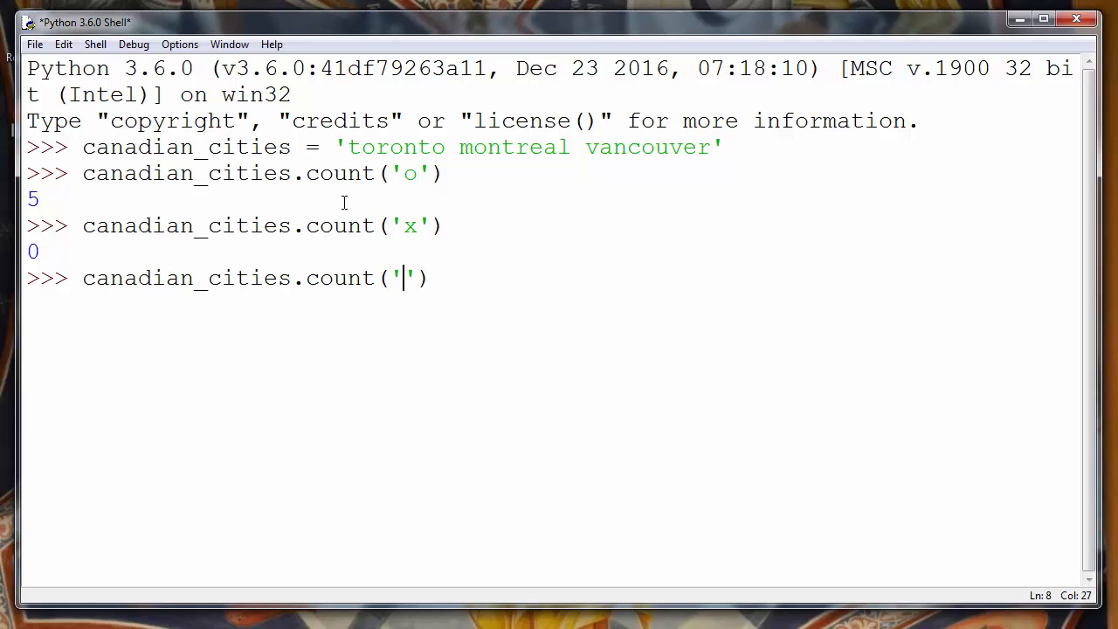
mouse_move(380, 185)
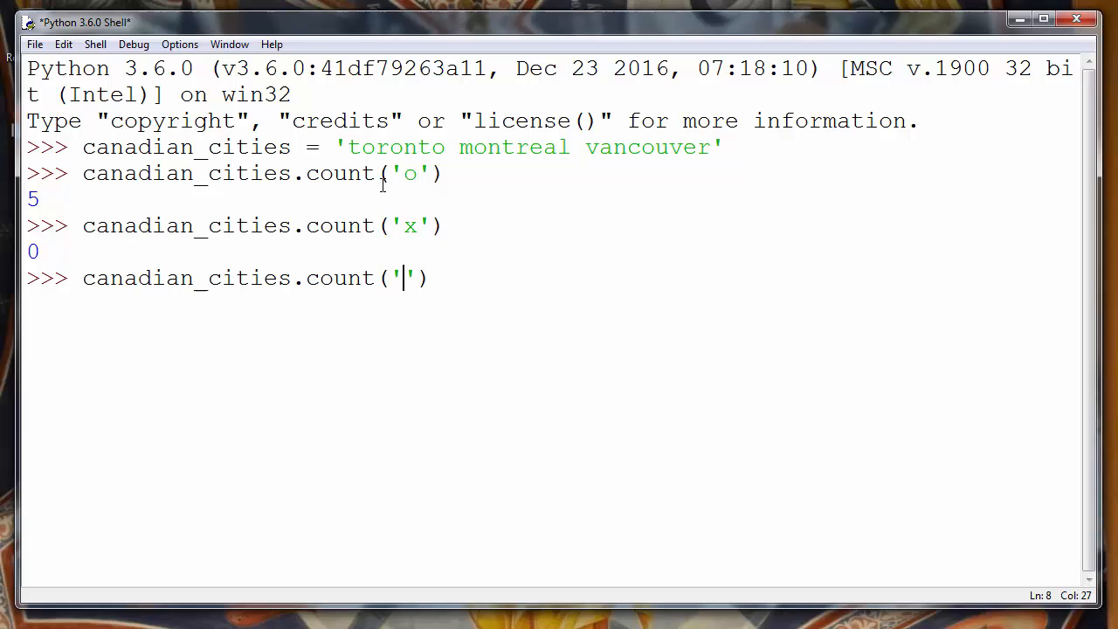
type("r")
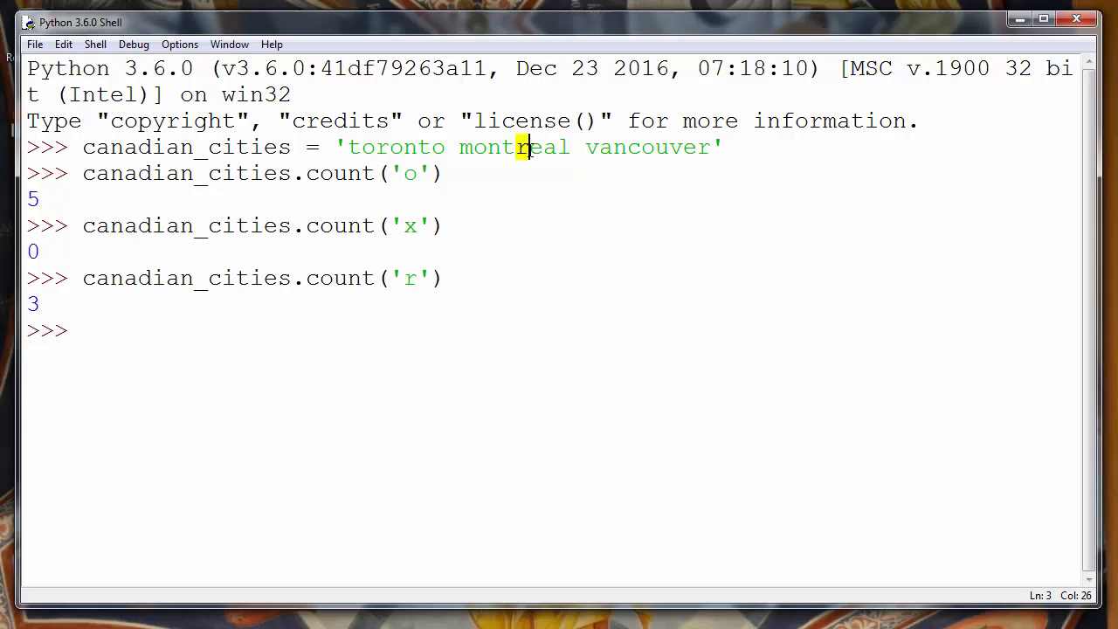
left_click(707, 147)
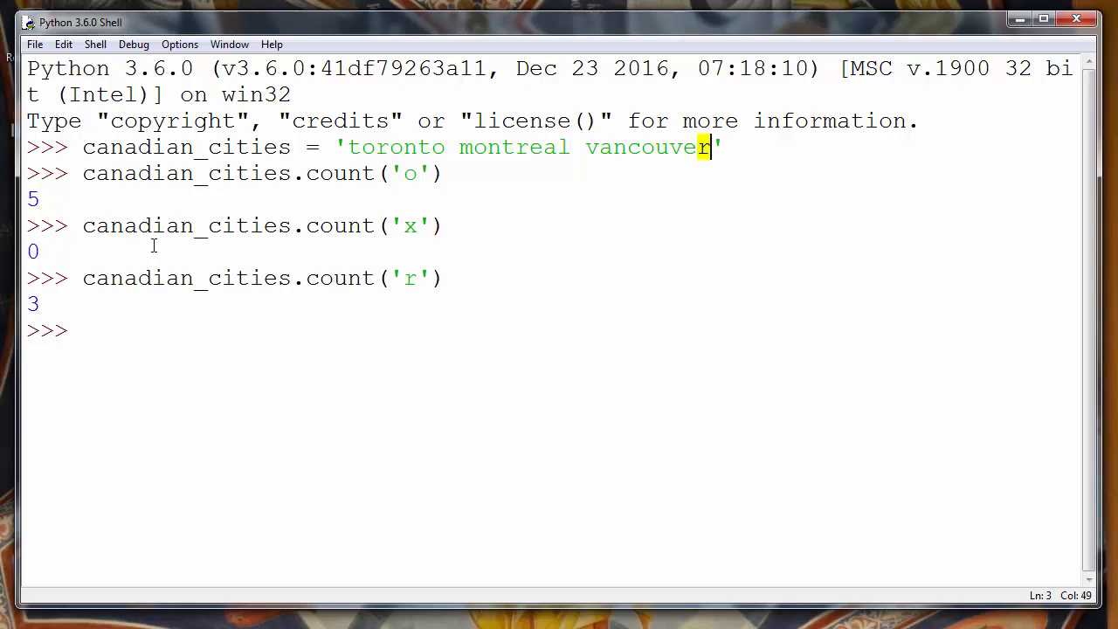